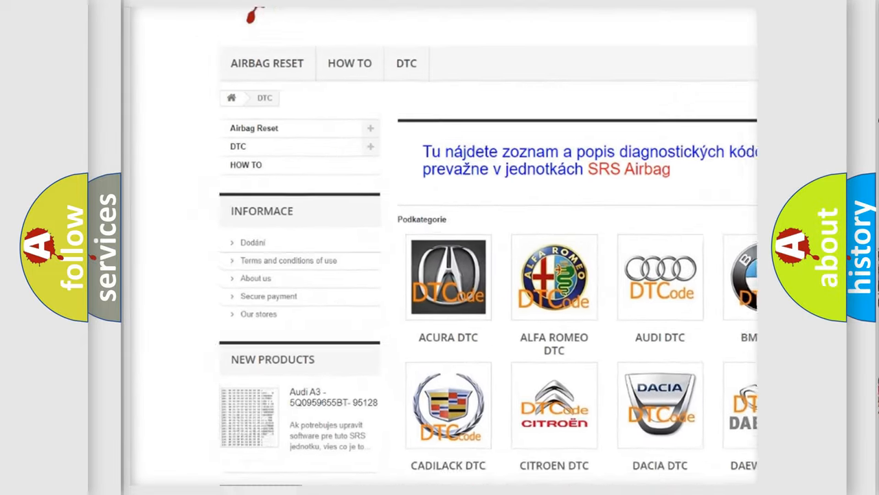
scroll(down, 3)
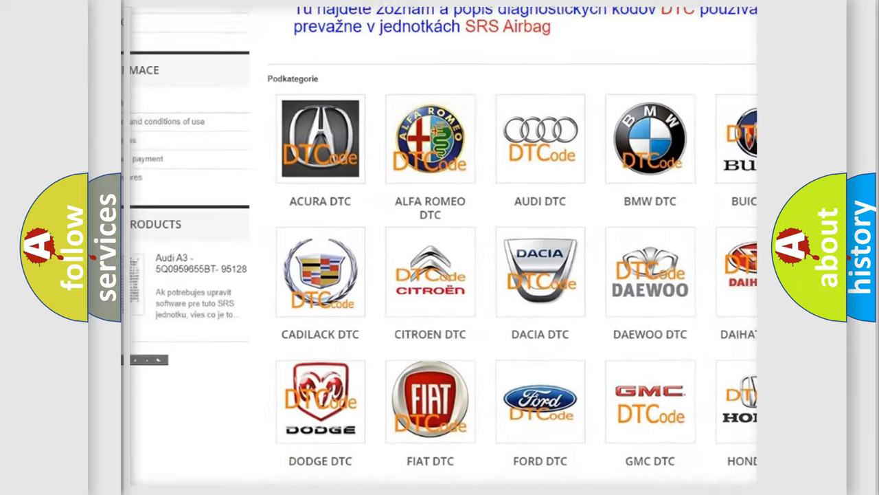
scroll(down, 3)
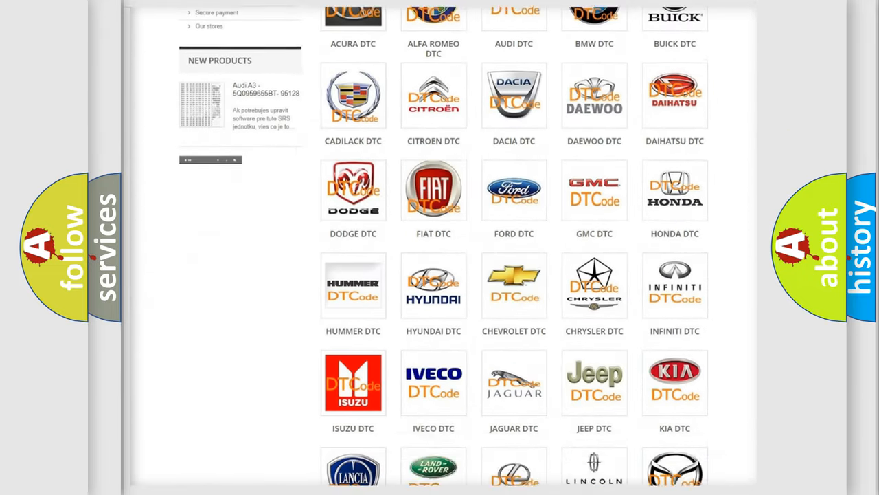
scroll(down, 3)
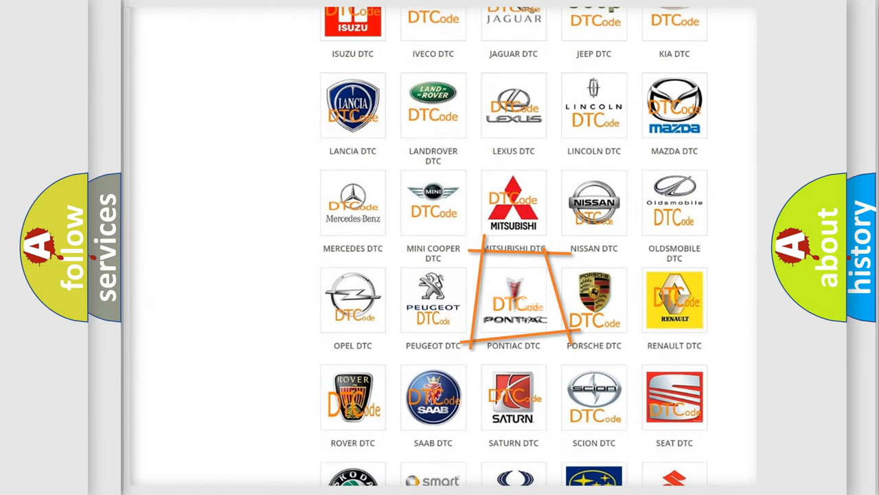